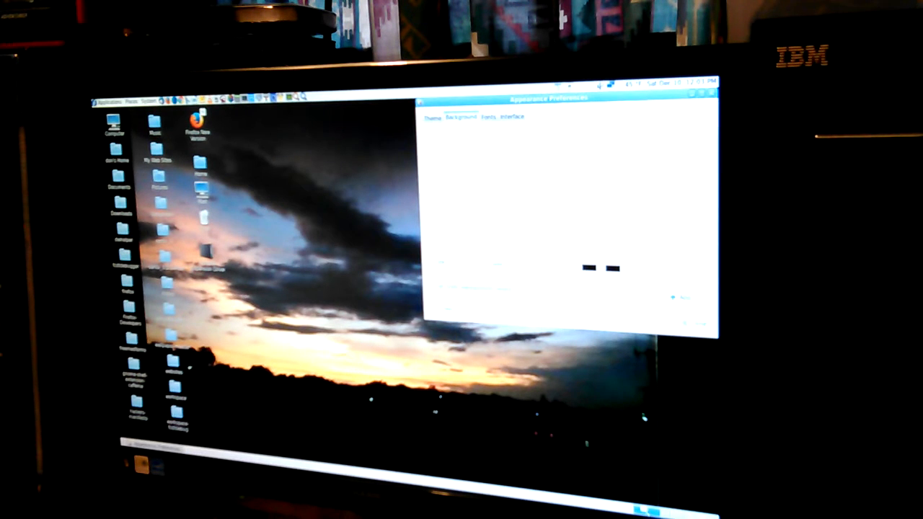
Show the desktop font and rendering settings in Appearance Preferences
click(489, 117)
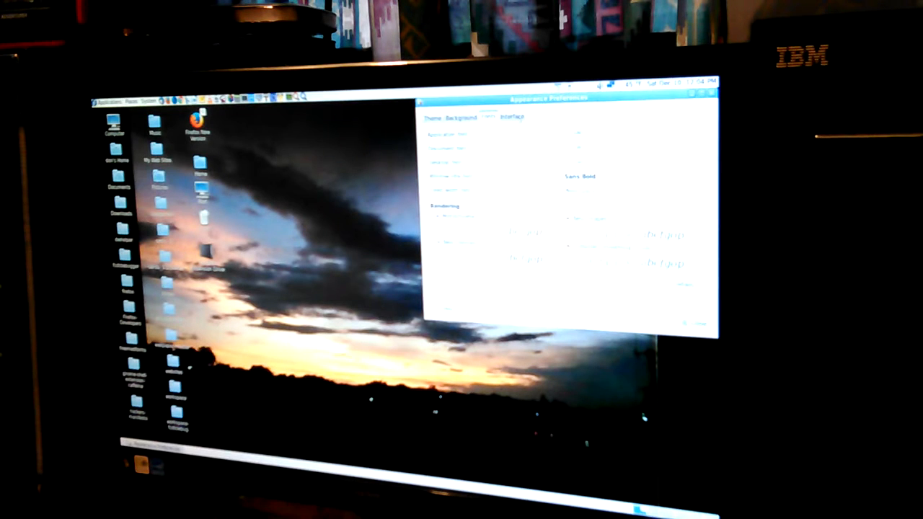
Review the menu and toolbar (Interface) options, then switch to the desktop theme gallery
click(513, 117)
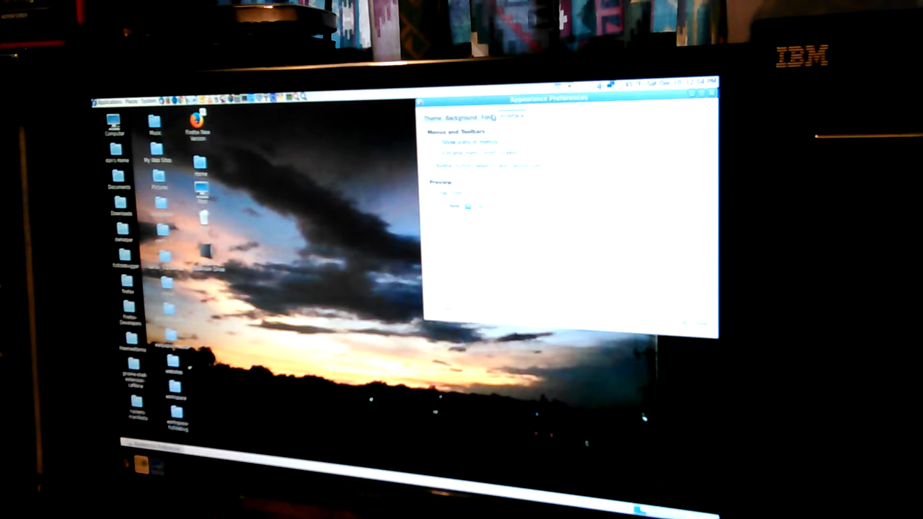
click(514, 117)
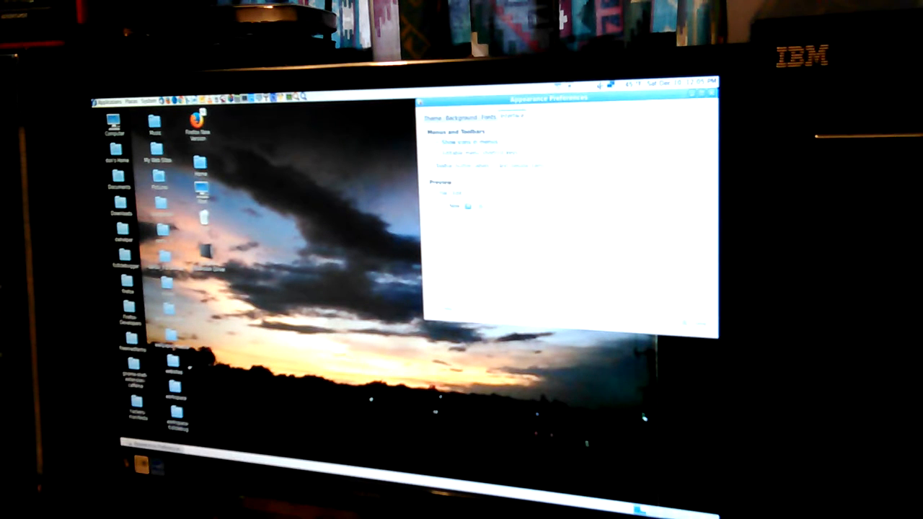
click(433, 119)
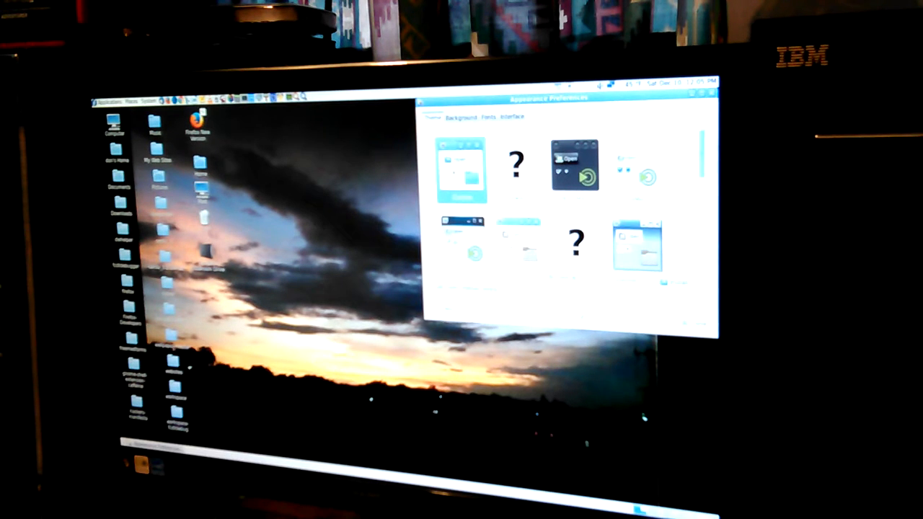
Look through the theme thumbnails in the Theme gallery
click(513, 118)
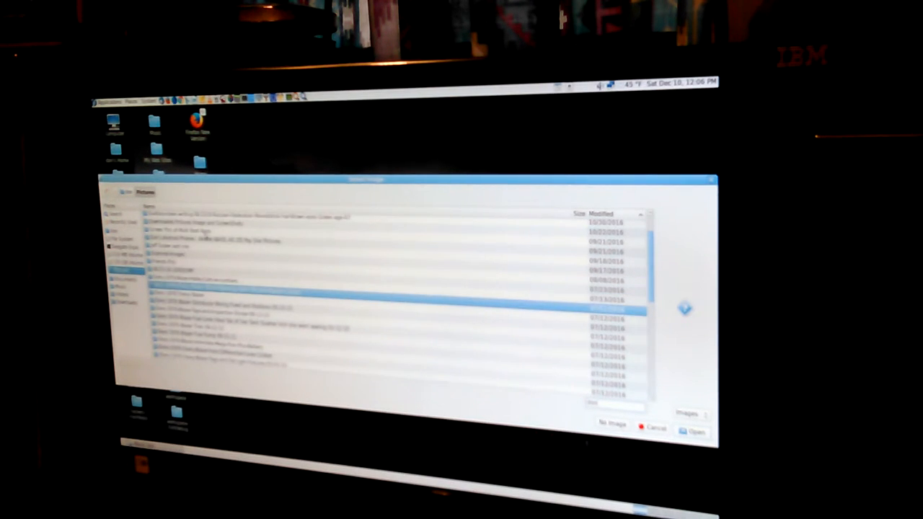
Scroll down the Select Image picture list to find a portrait photo to preview
scroll(down, 3)
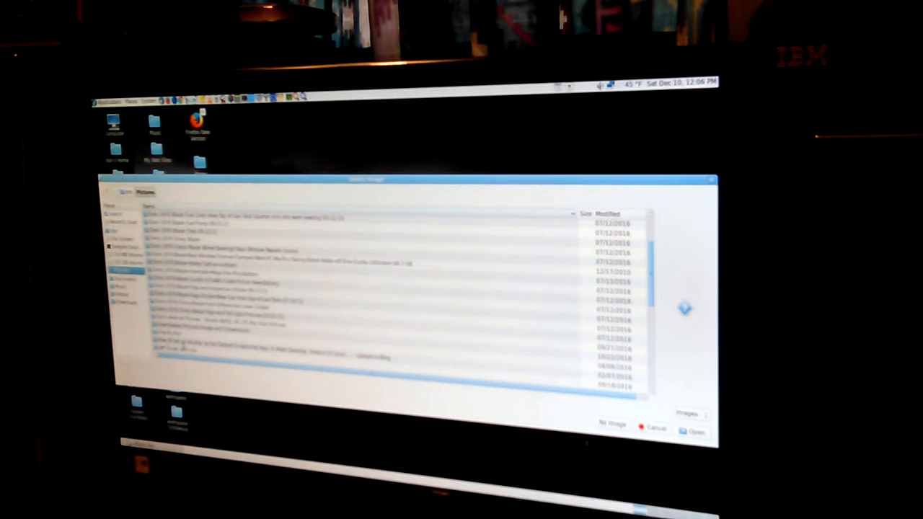
scroll(down, 3)
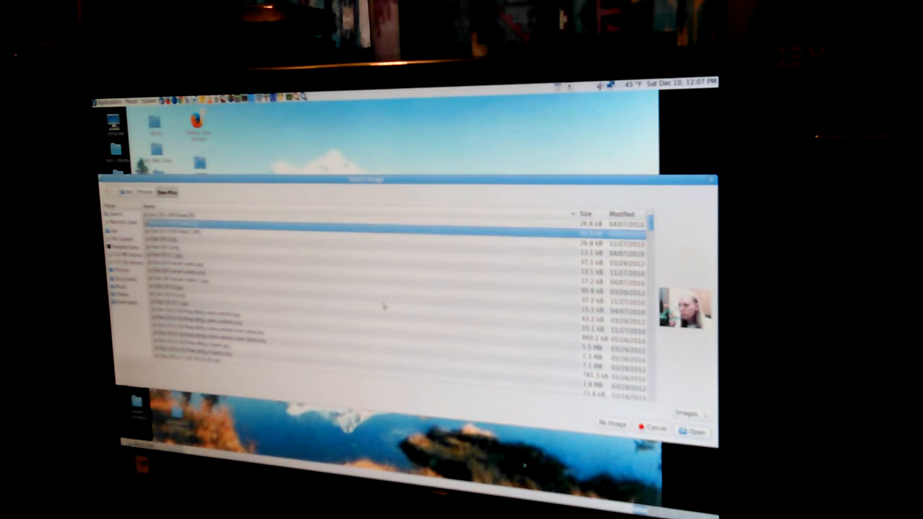
click(621, 213)
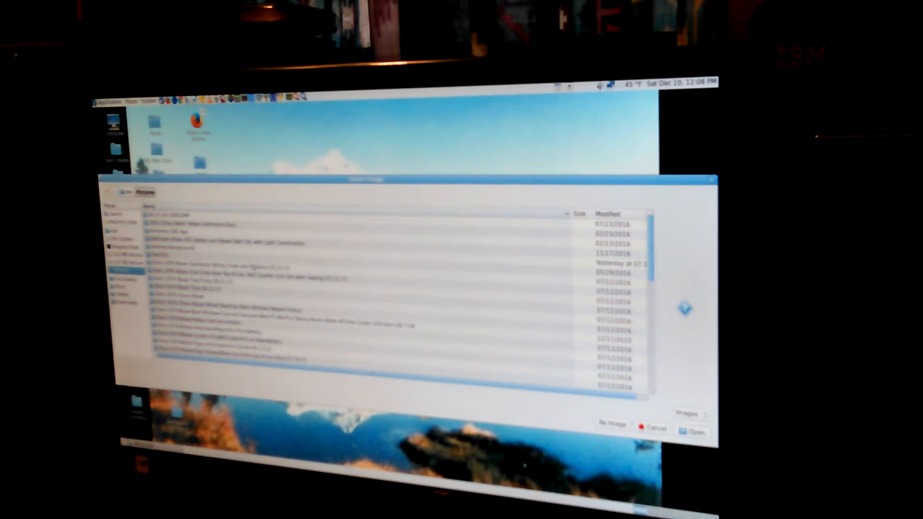
scroll(down, 3)
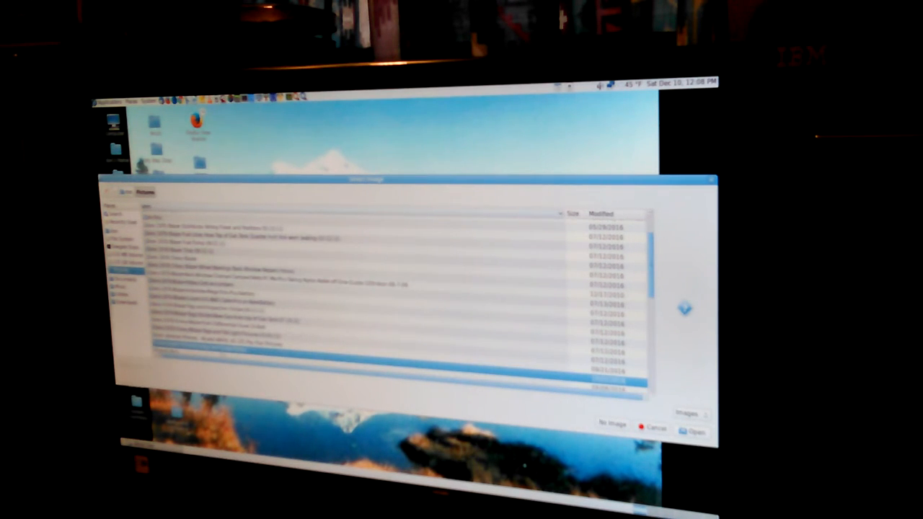